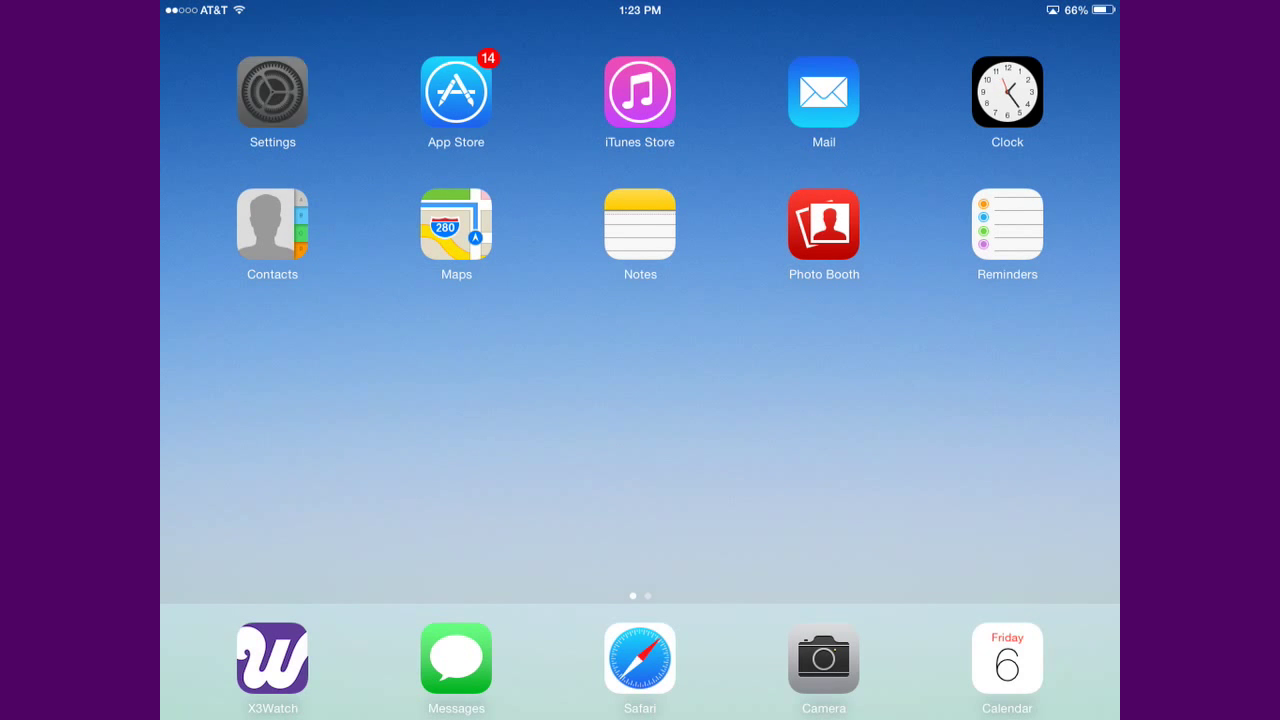
Open Settings to the General section and scroll down to the Restrictions entry
left_click(272, 90)
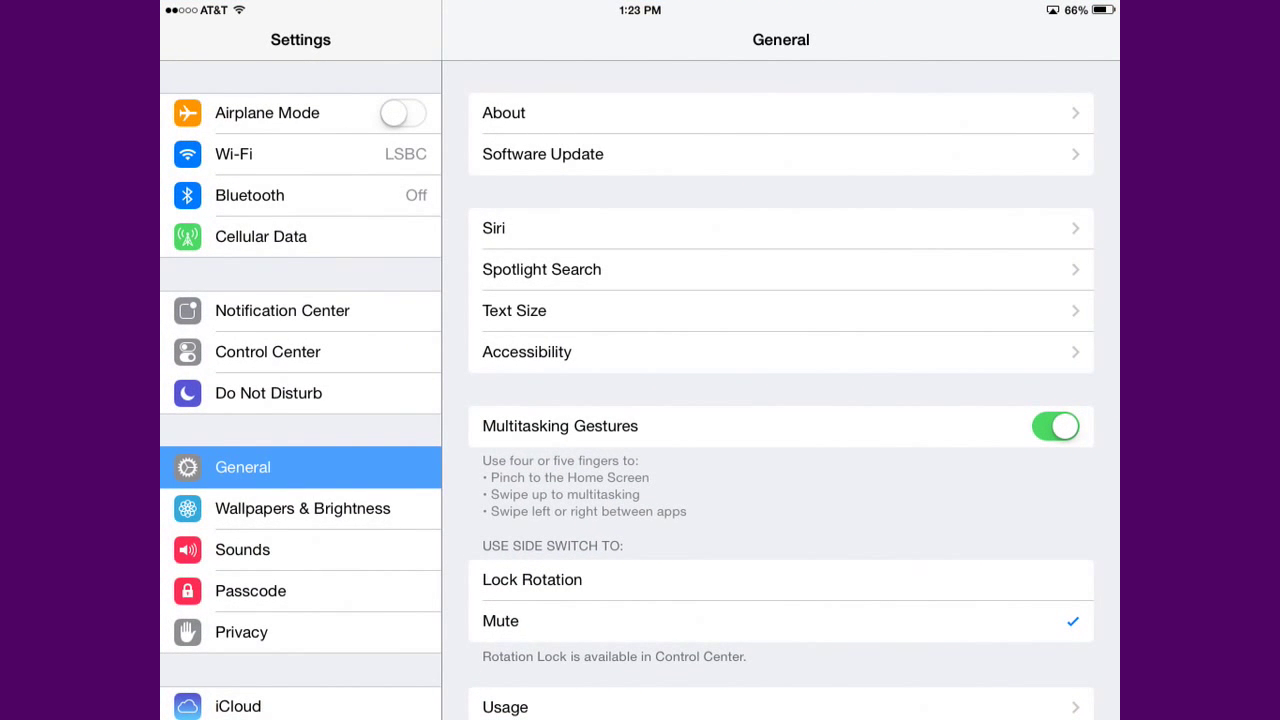
scroll("down", 3)
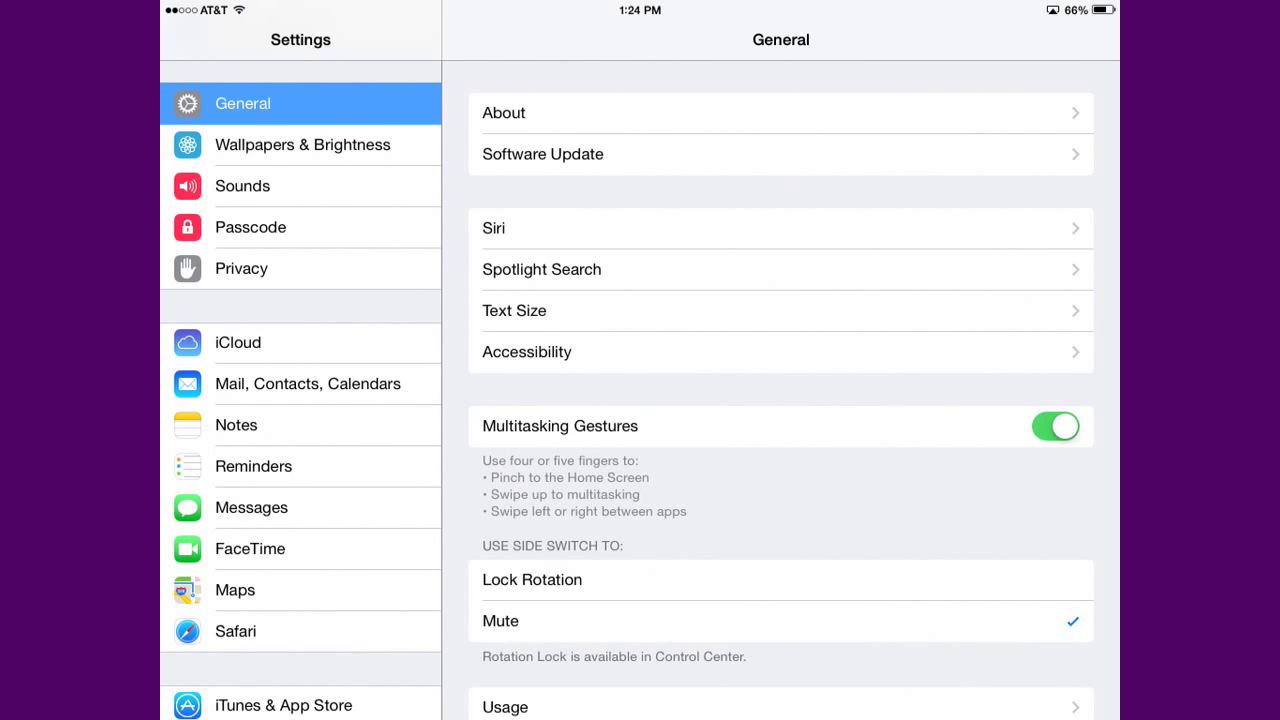
scroll("down", 3)
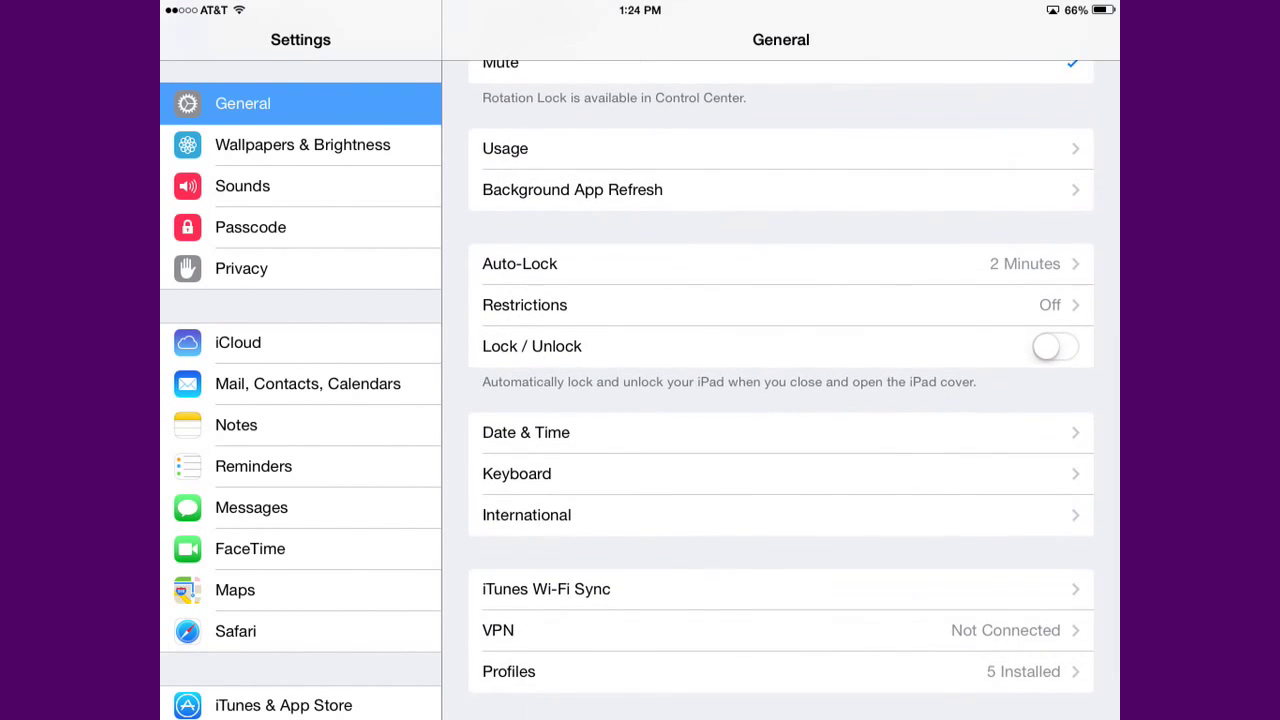
Open the Restrictions page from the General list
left_click(524, 304)
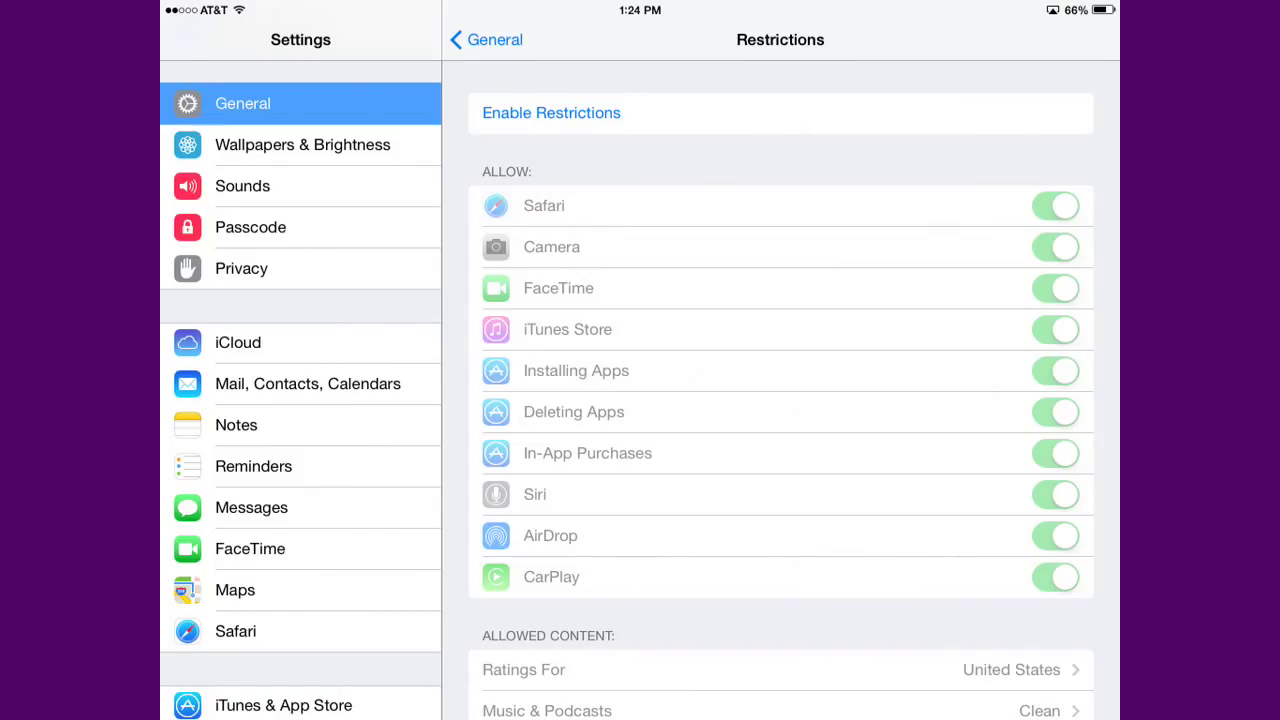
Enable Restrictions and enter digits of the four-digit restrictions passcode on the keypad
left_click(552, 112)
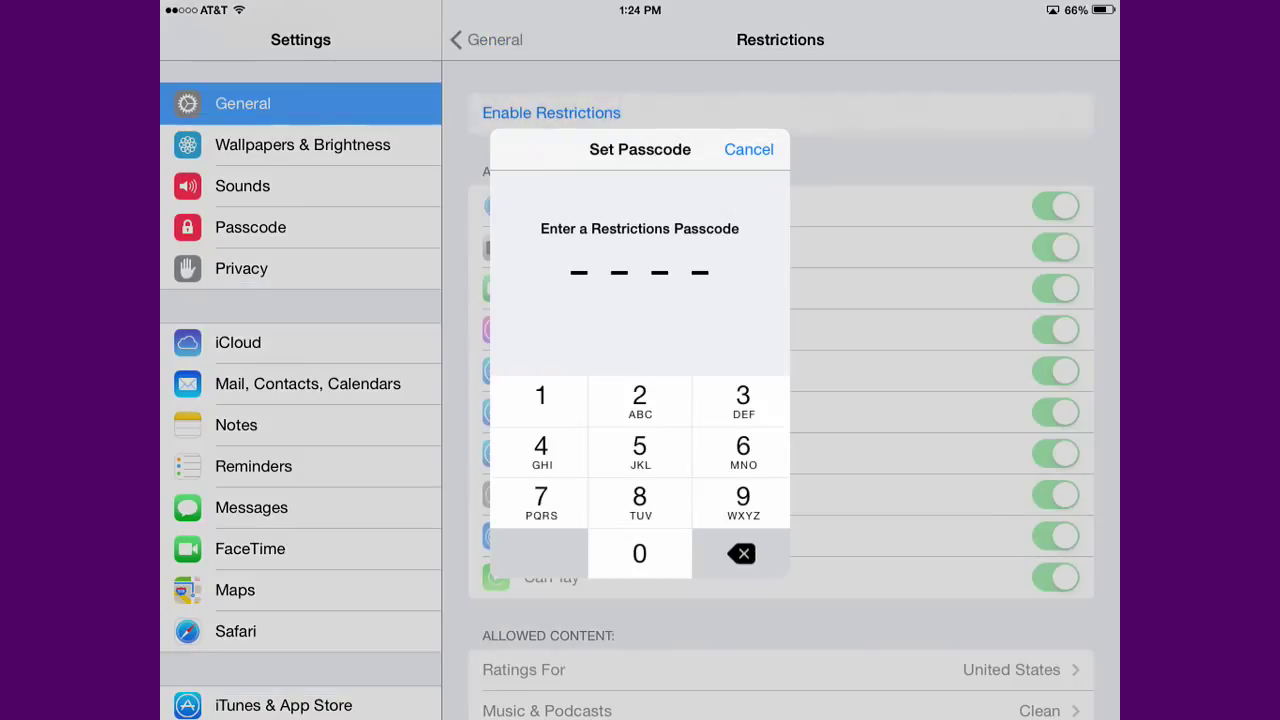
left_click(640, 552)
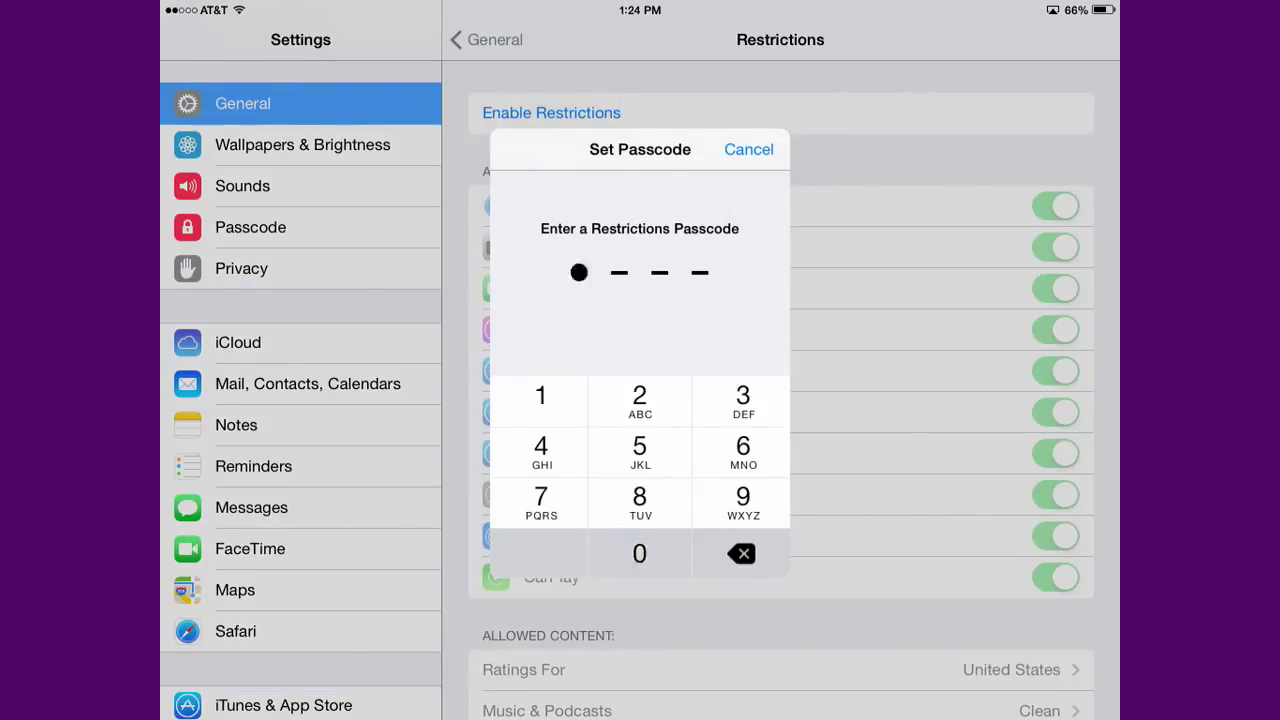
left_click(640, 552)
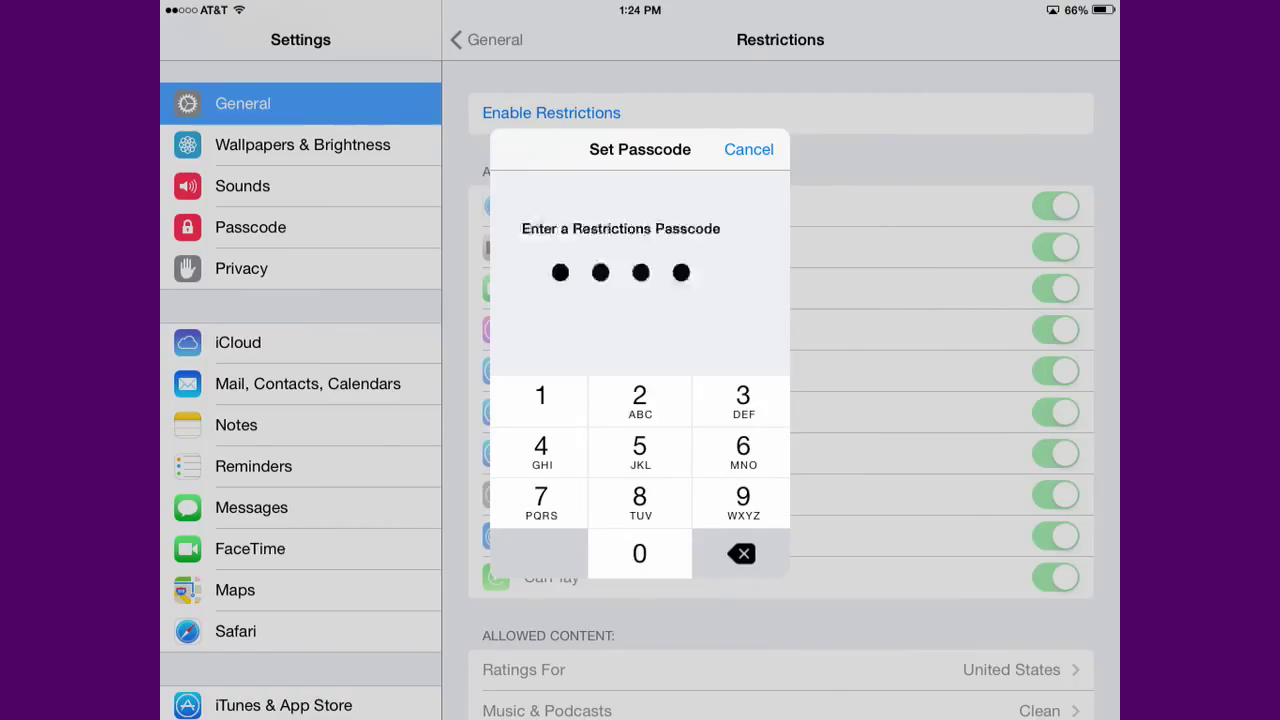